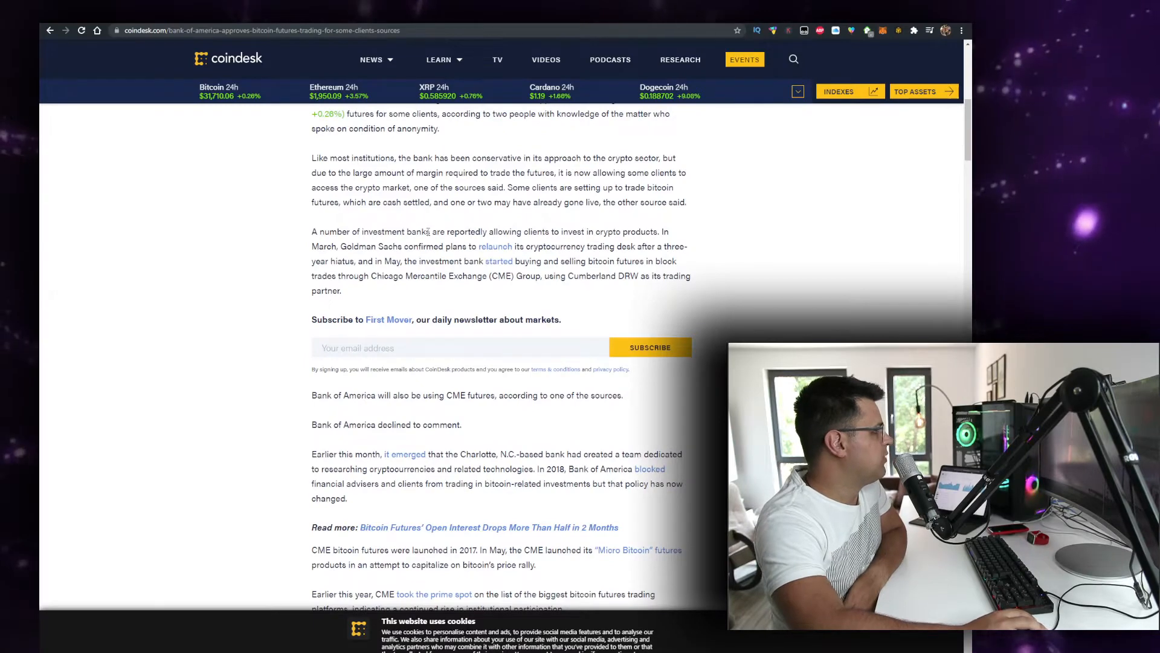
Step: Read the Bank of America bitcoin futures article down to its closing updates and topic tags
{"action": "scroll", "scroll_direction": "down", "scroll_amount": 3}
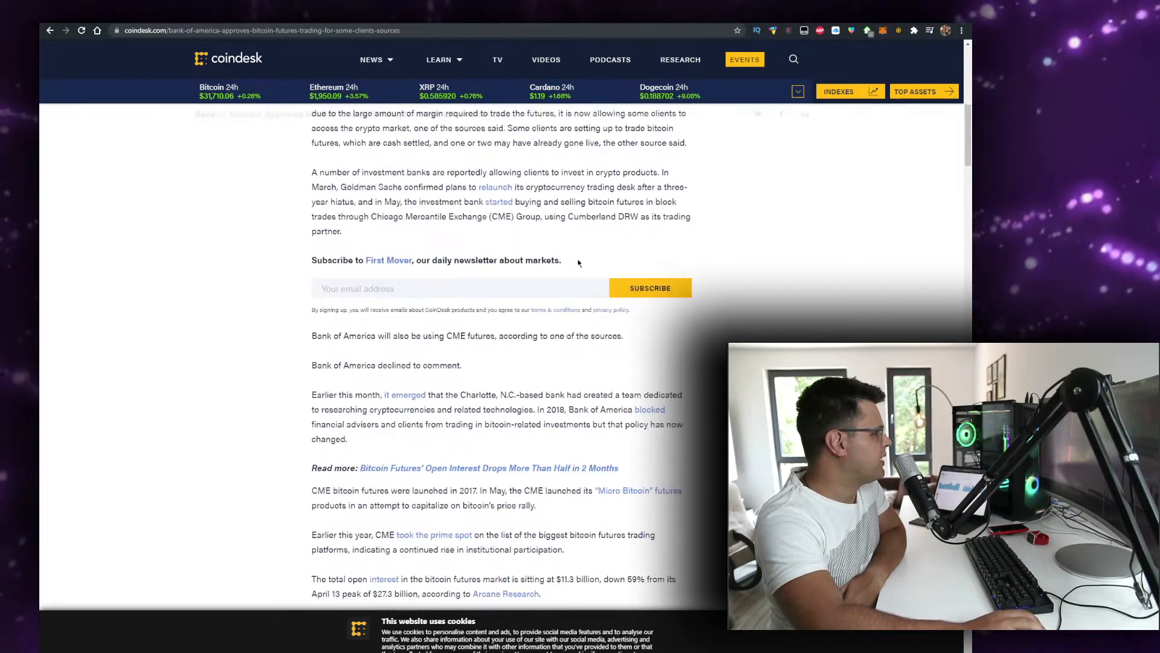
{"action": "scroll", "scroll_direction": "down", "scroll_amount": 3}
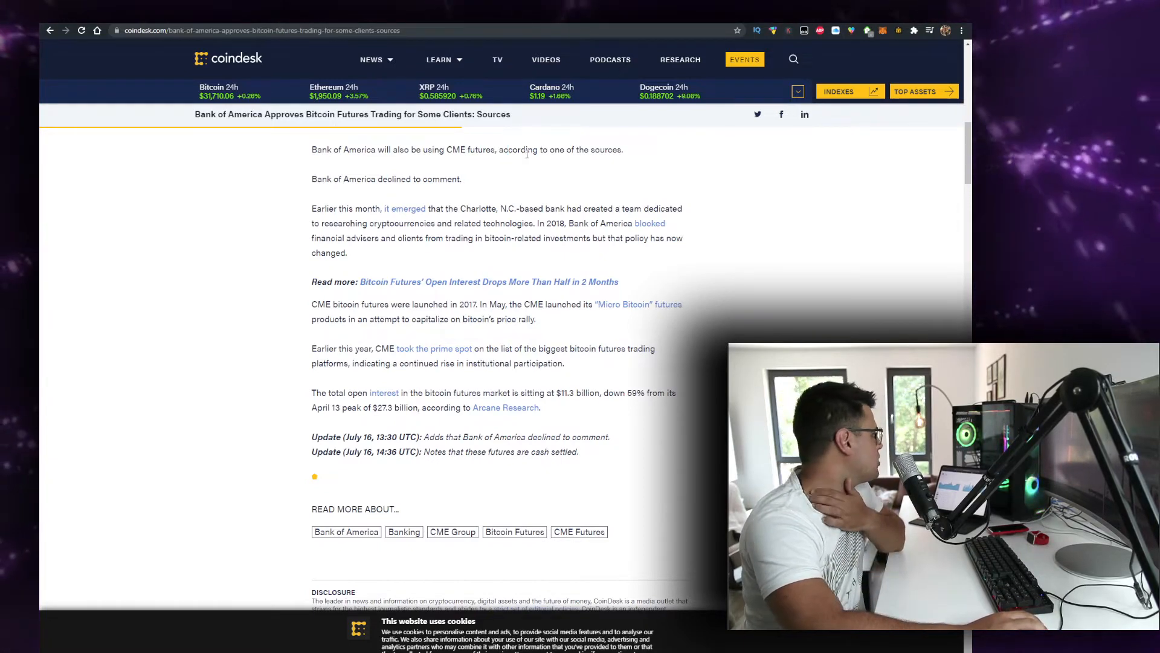
{"action": "mouse_move", "coordinate": [478, 186]}
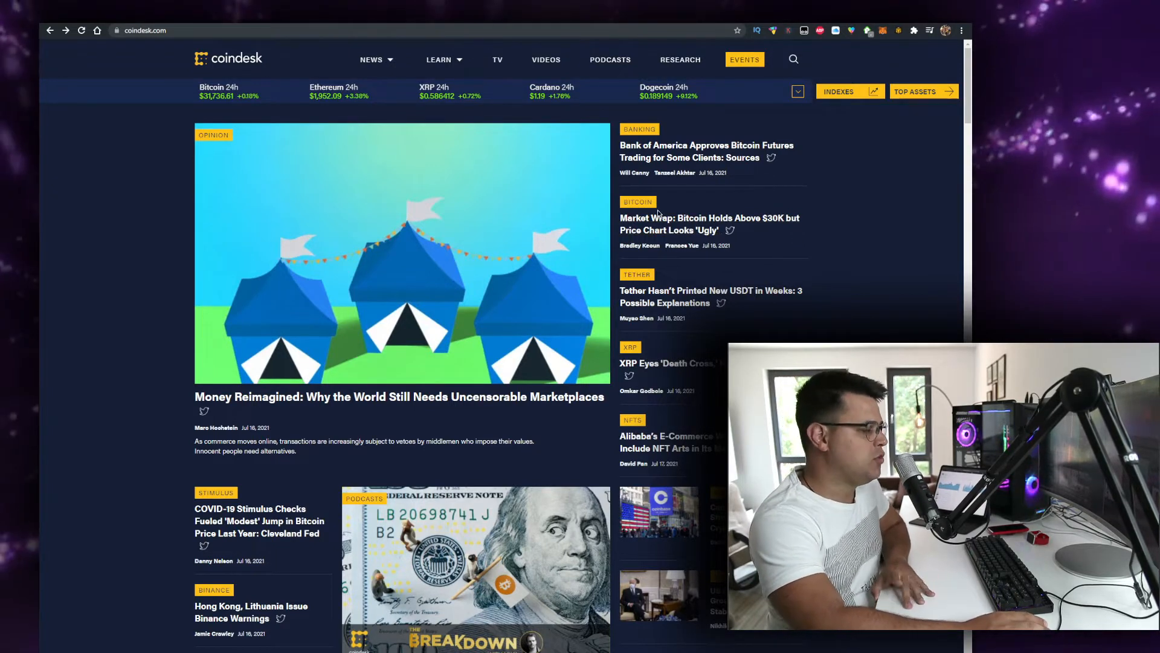
{"action": "mouse_move", "coordinate": [650, 223]}
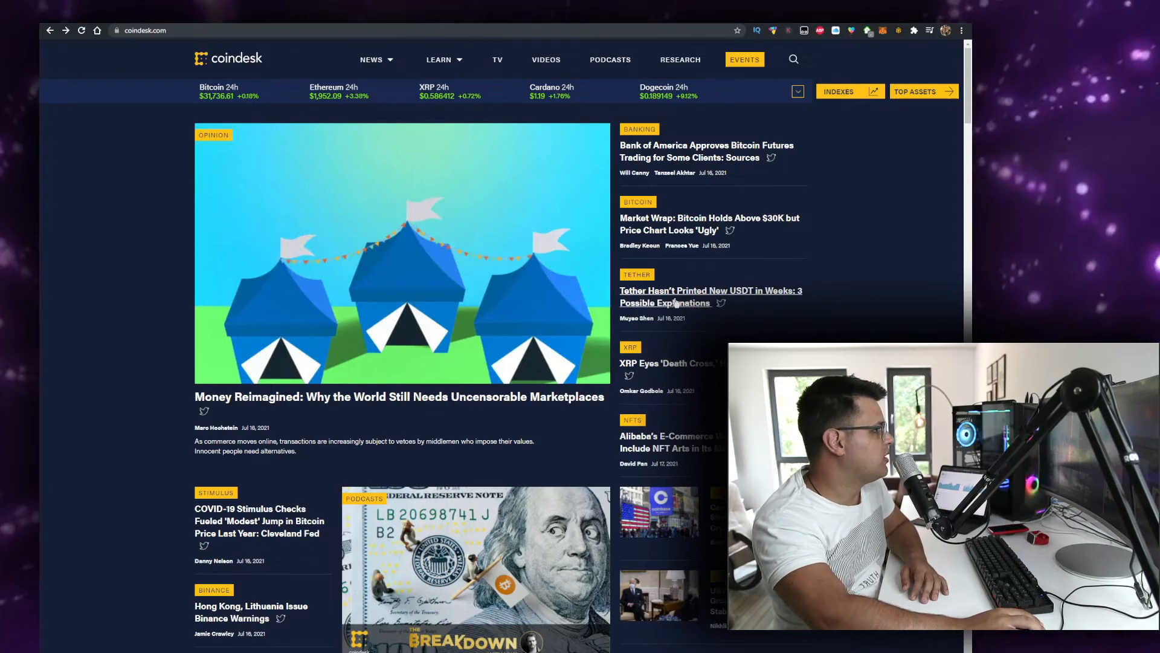
Step: Read the 'Tether not printing new USDT' article's opening down to the USDT market cap vs bitcoin price chart
{"action": "left_click", "coordinate": [710, 298]}
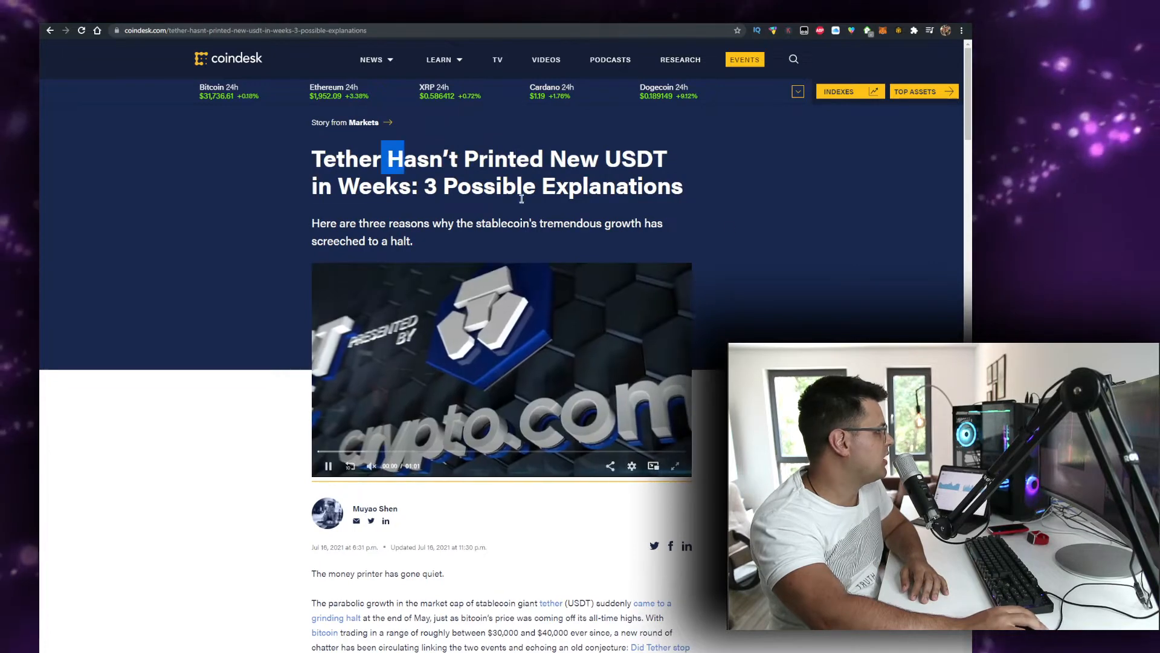
{"action": "scroll", "scroll_direction": "down", "scroll_amount": 3}
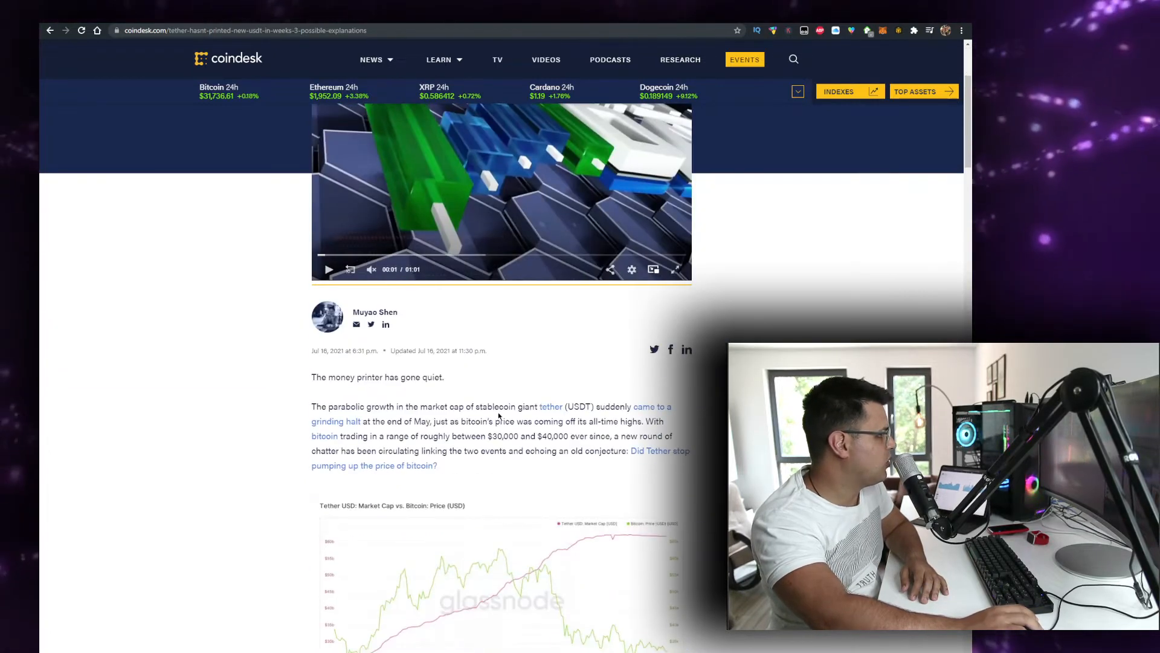
{"action": "scroll", "scroll_direction": "down", "scroll_amount": 3}
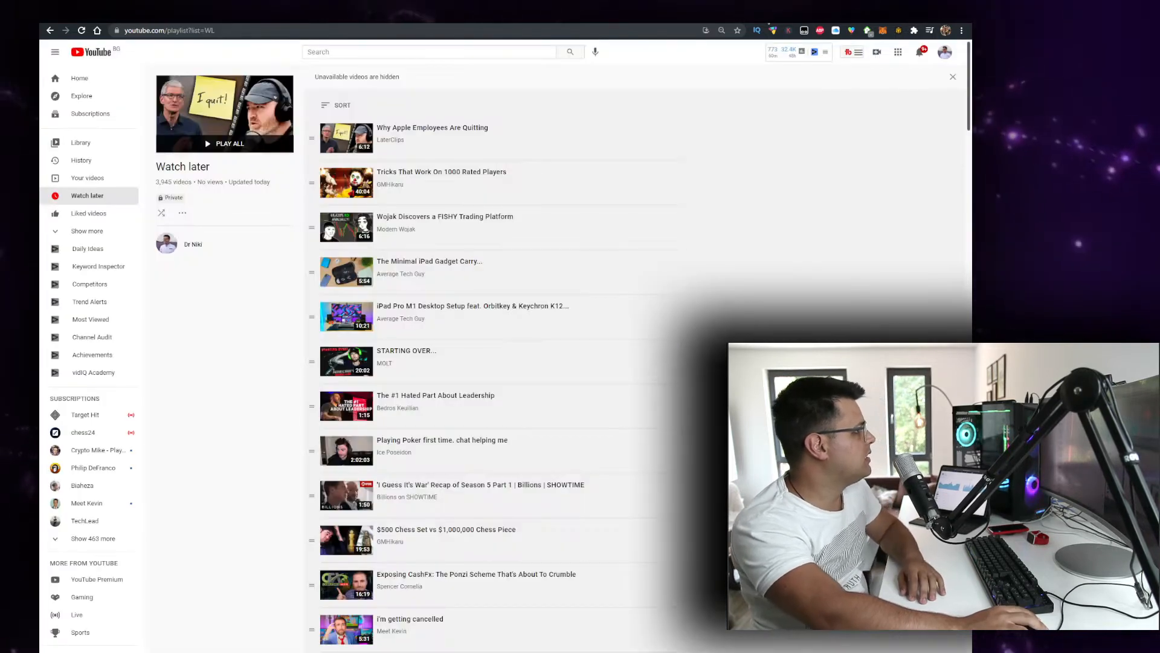
{"action": "left_click", "coordinate": [427, 51]}
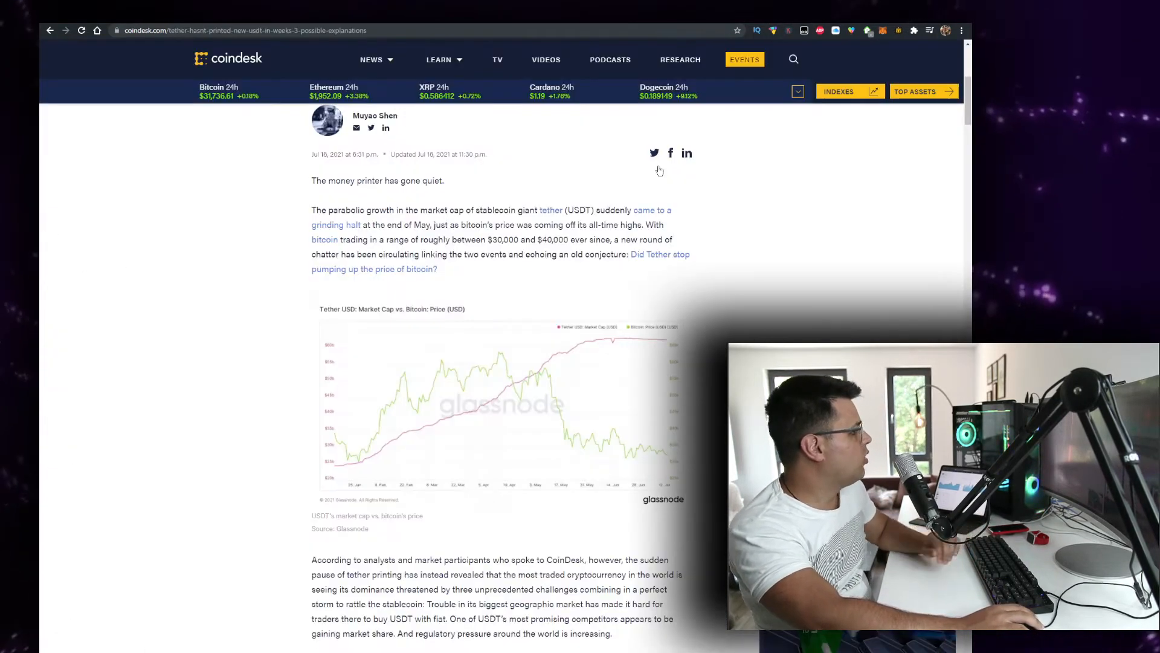
{"action": "scroll", "scroll_direction": "up", "scroll_amount": 3}
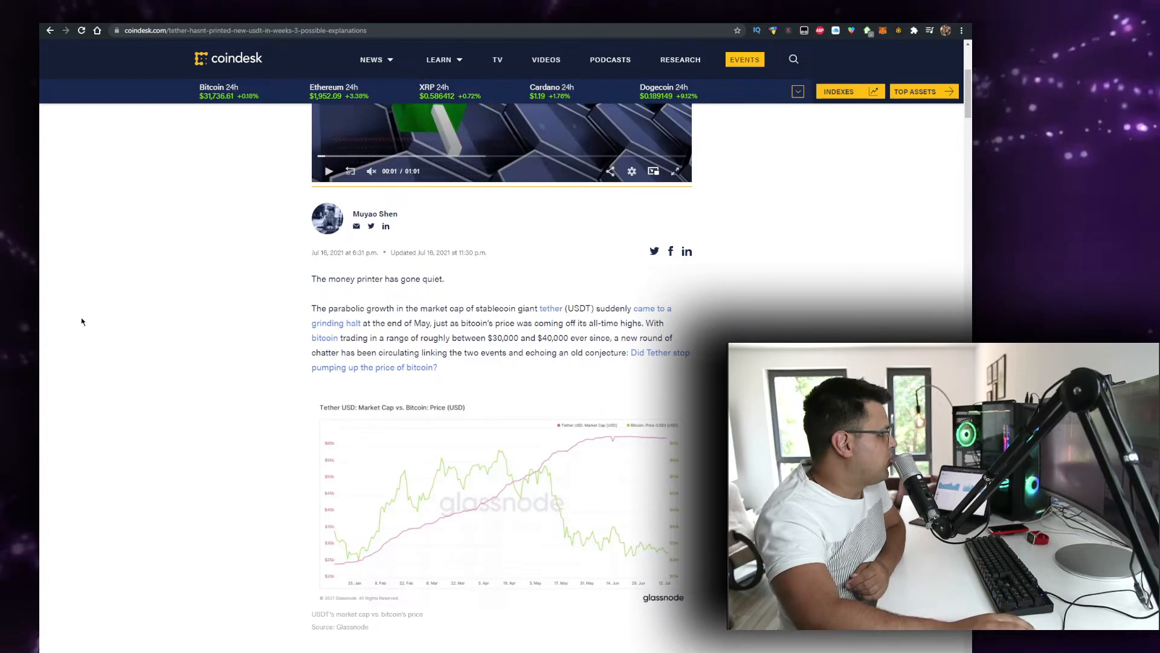
{"action": "mouse_move", "coordinate": [197, 371]}
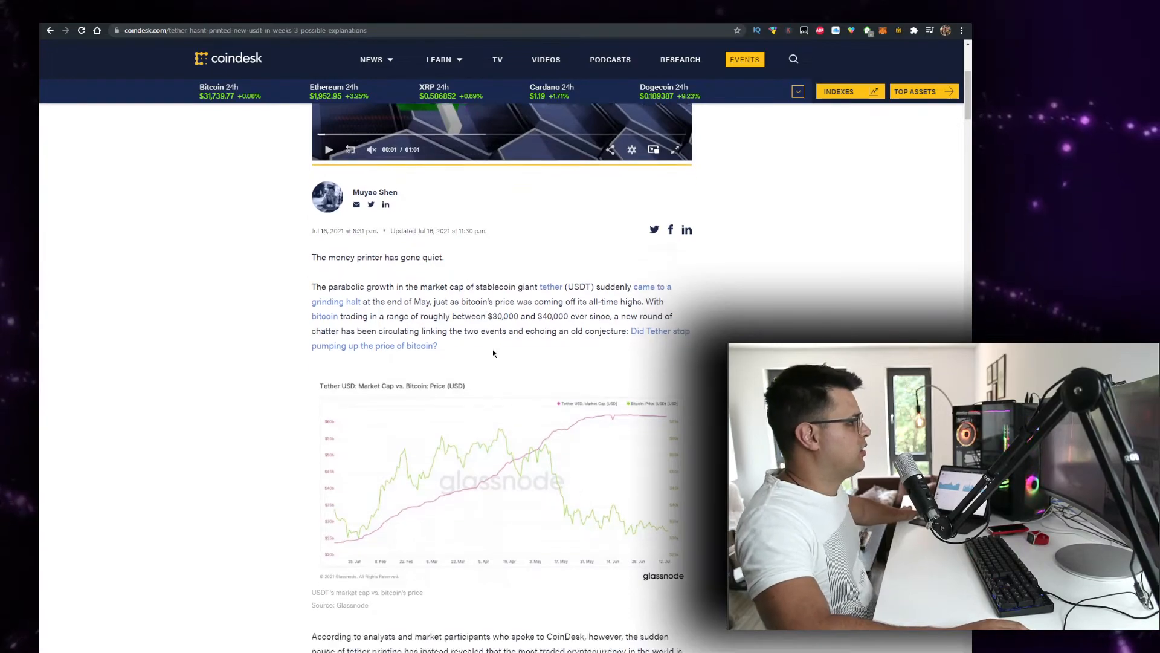
Step: Read the Tether article through its closing quote and topic tags, then head back to the CoinDesk homepage
{"action": "scroll", "scroll_direction": "down", "scroll_amount": 3}
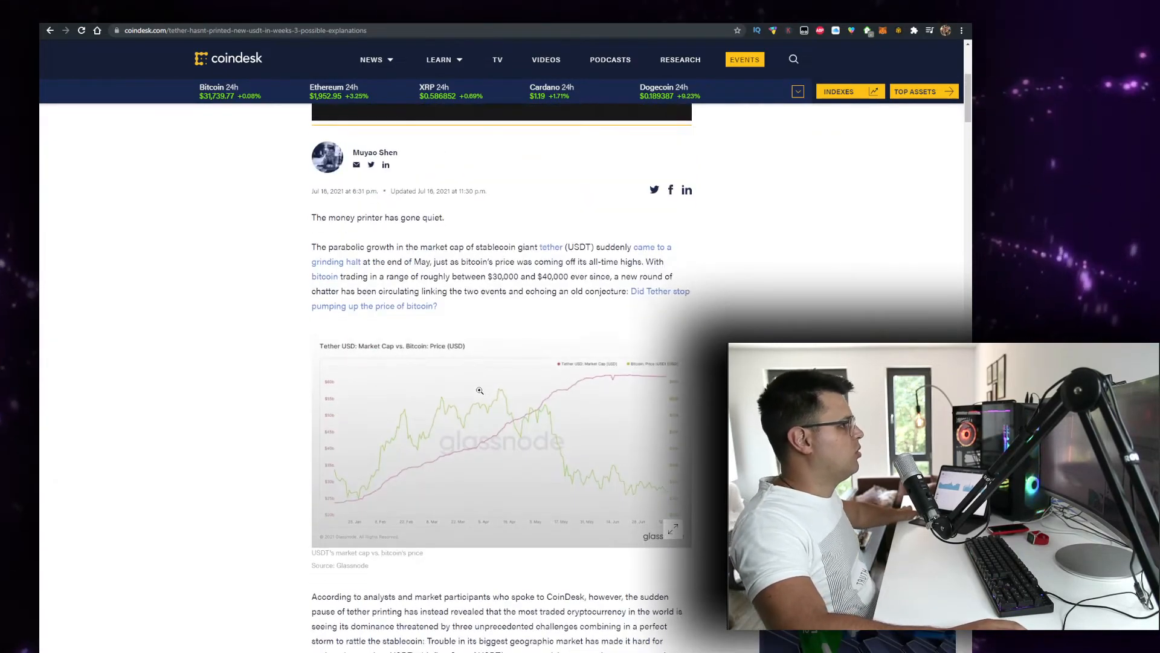
{"action": "scroll", "scroll_direction": "down", "scroll_amount": 3}
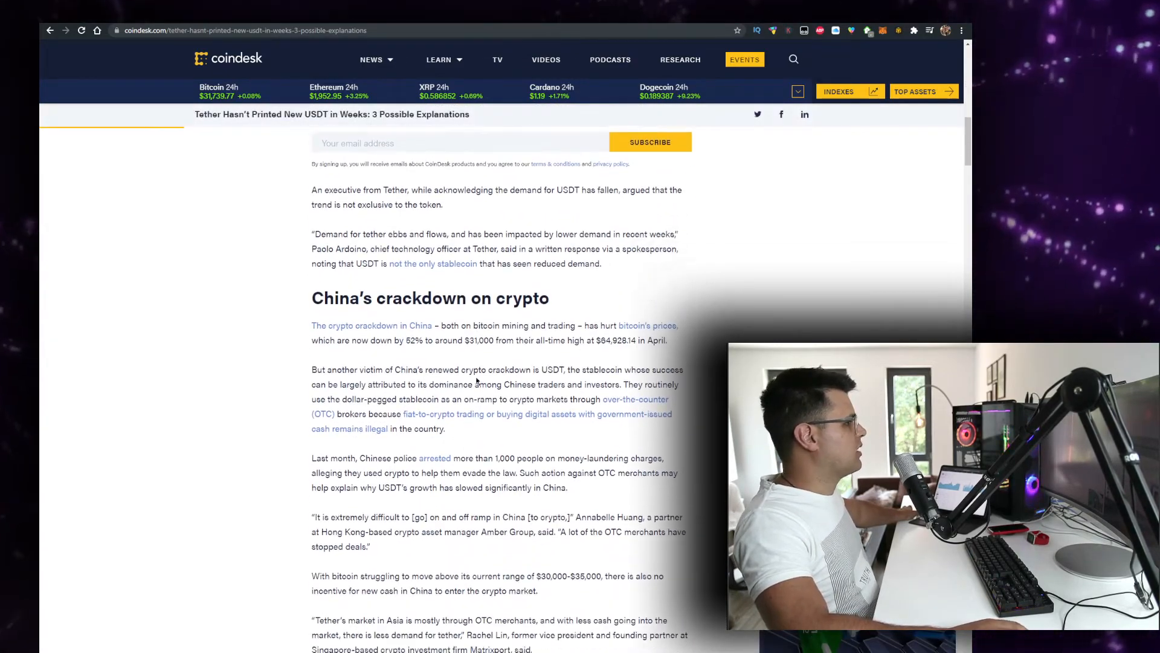
{"action": "scroll", "scroll_direction": "down", "scroll_amount": 3}
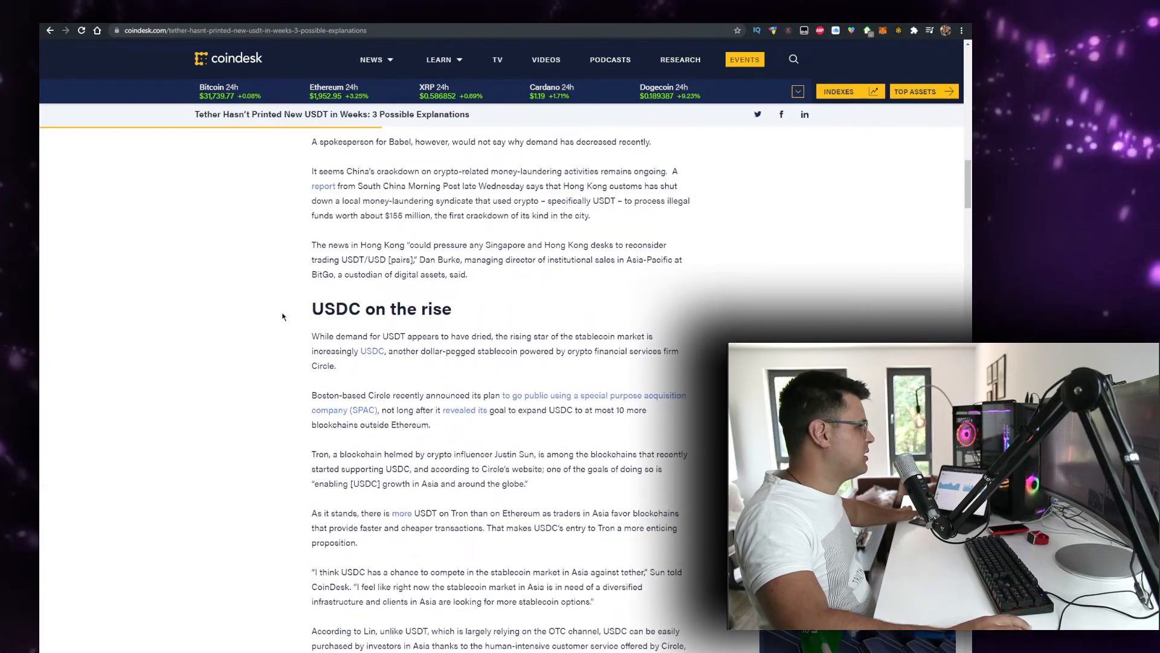
{"action": "scroll", "scroll_direction": "down", "scroll_amount": 3}
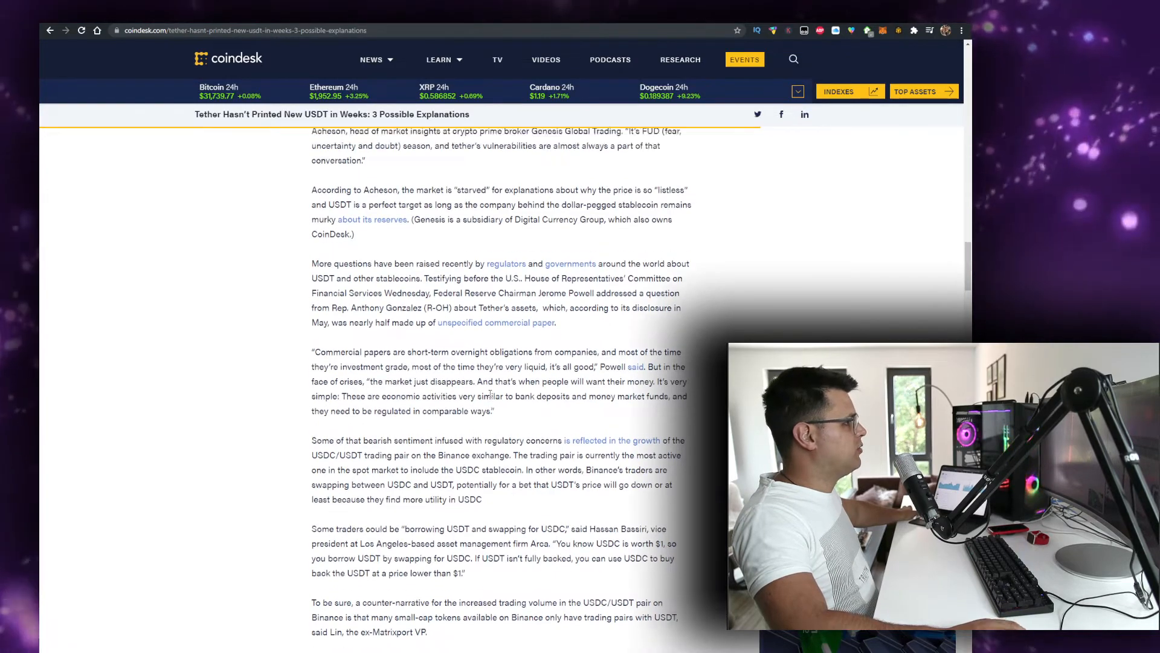
{"action": "scroll", "scroll_direction": "down", "scroll_amount": 3}
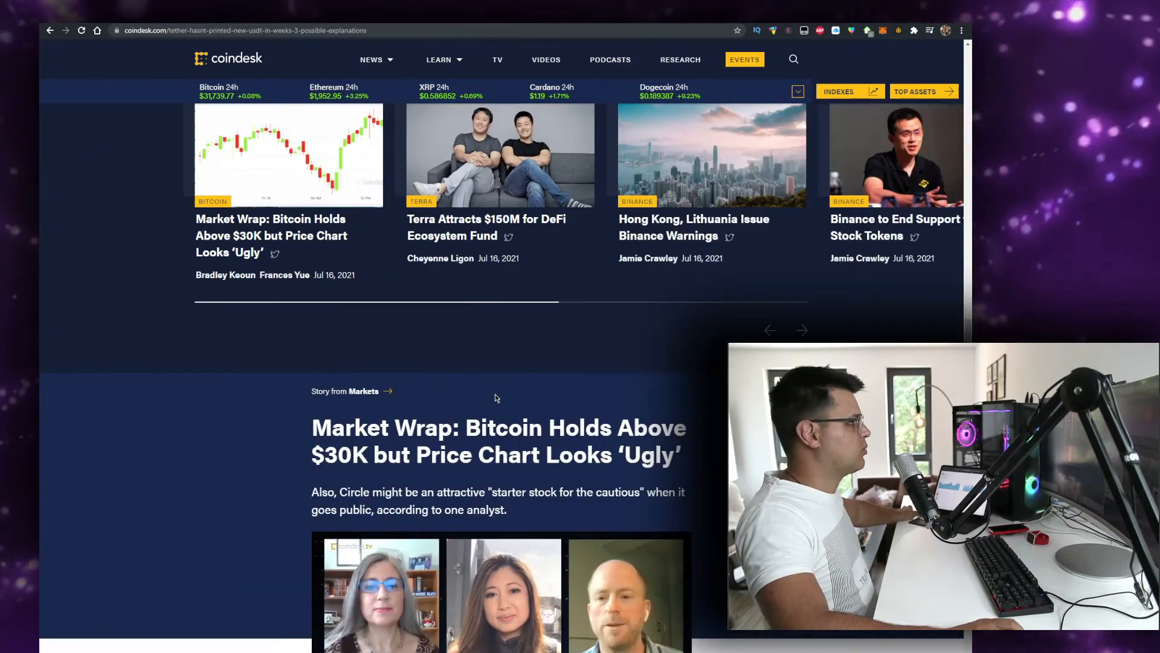
{"action": "scroll", "scroll_direction": "down", "scroll_amount": 3}
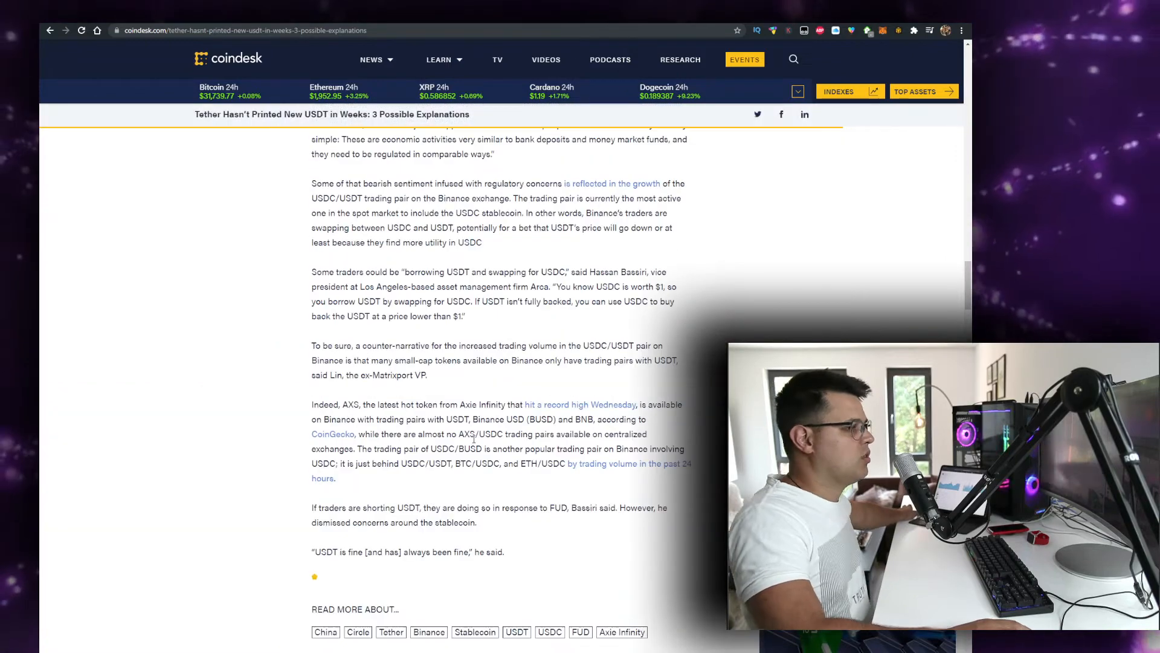
{"action": "scroll", "scroll_direction": "up", "scroll_amount": 3}
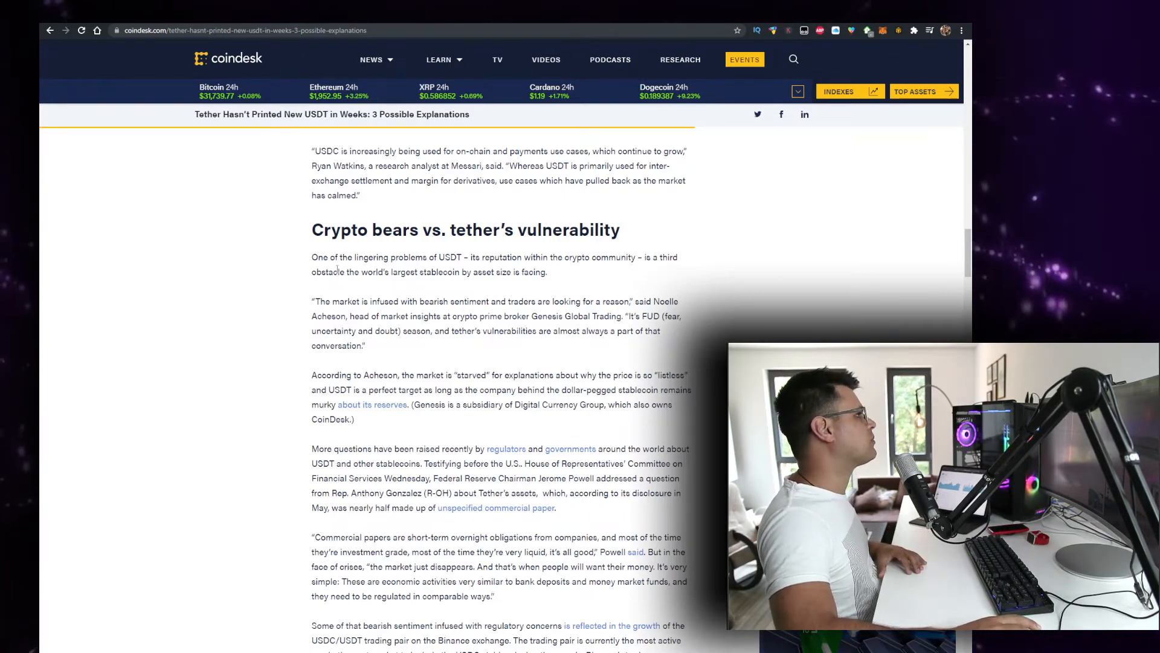
{"action": "scroll", "scroll_direction": "down", "scroll_amount": 3}
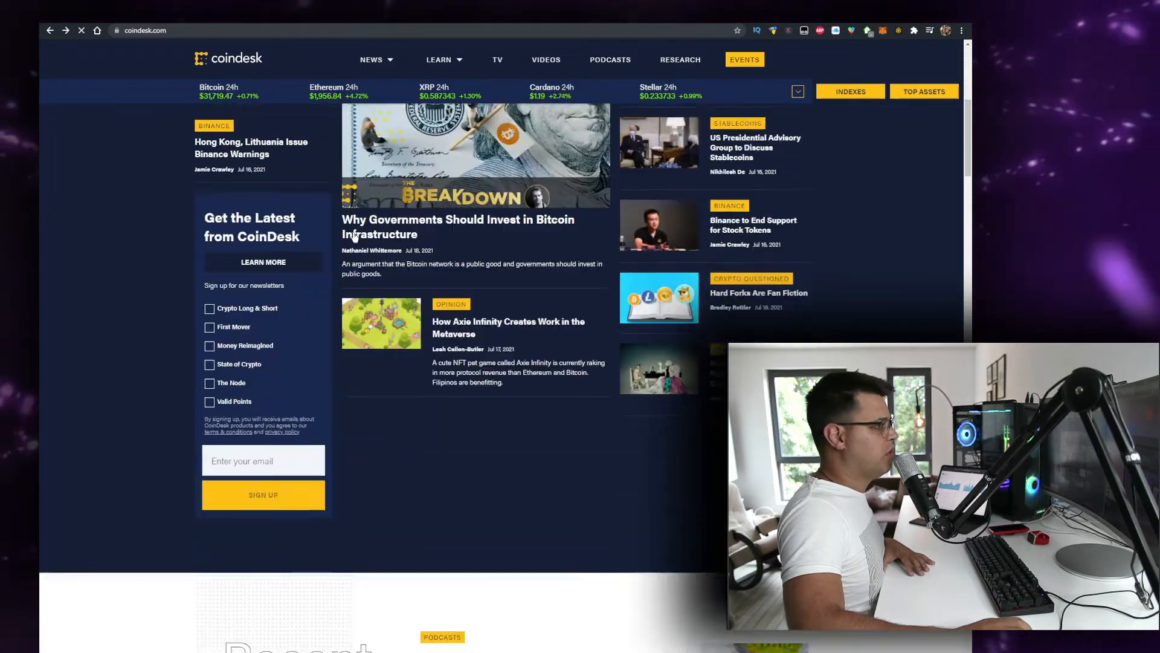
Step: Show the Dr Niki channel's Videos tab on YouTube, then switch to the PooCoin CatBread token chart
{"action": "scroll", "scroll_direction": "down", "scroll_amount": 3}
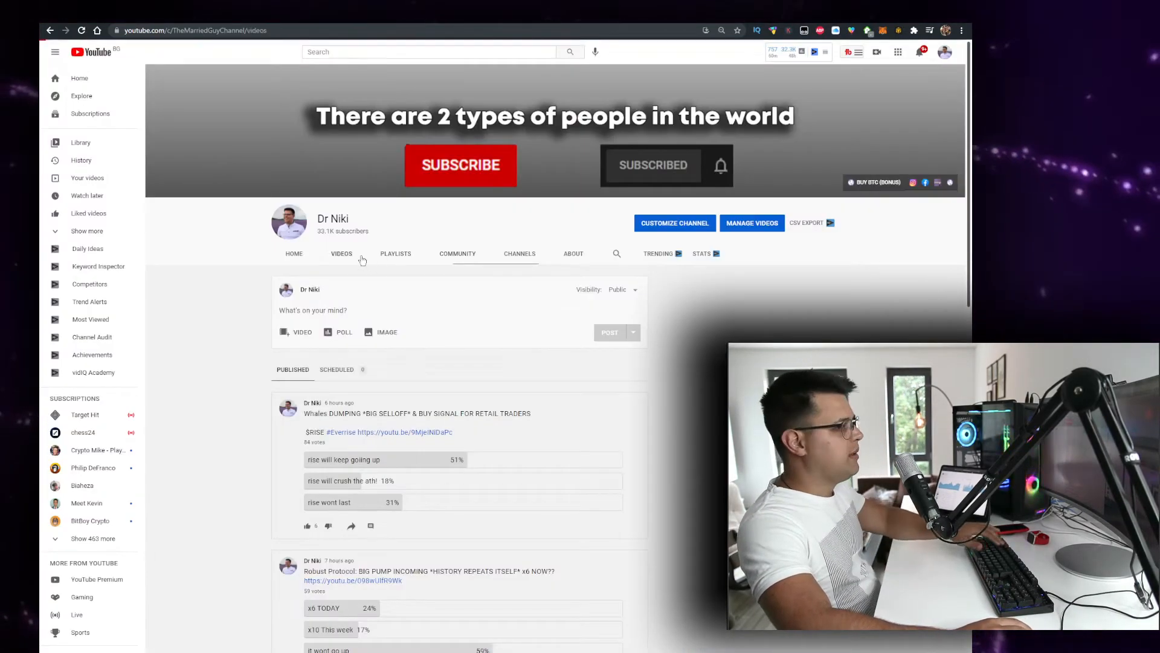
{"action": "left_click", "coordinate": [341, 252]}
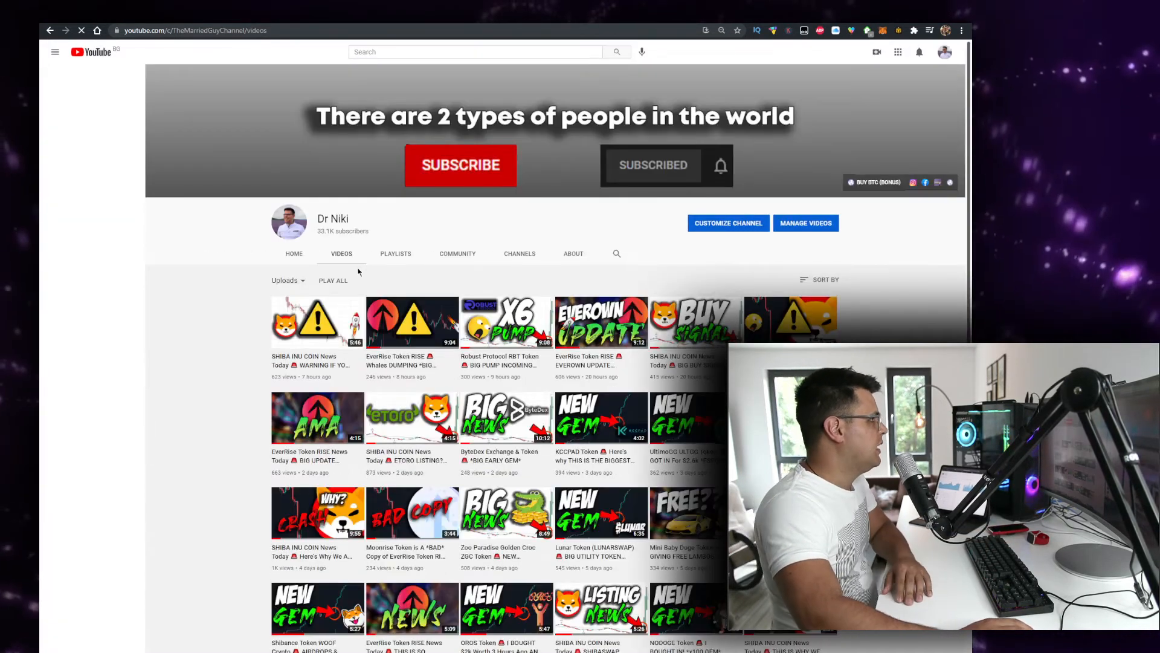
{"action": "left_click", "coordinate": [54, 52]}
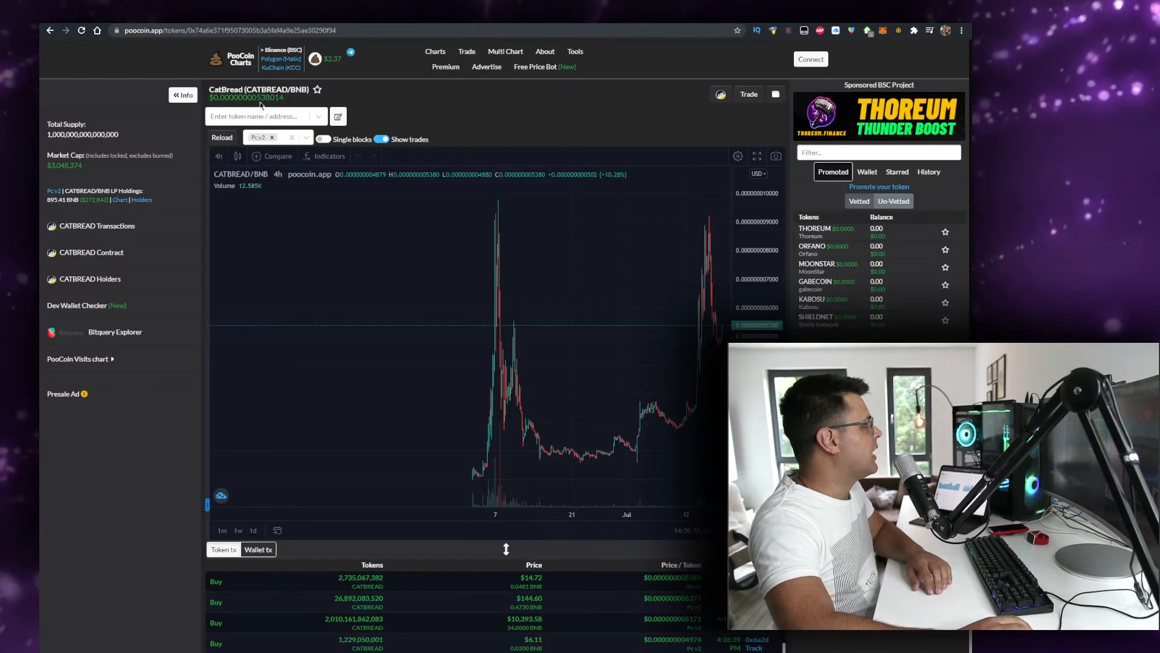
Step: Search 'rb' on PooCoin, review the Robust Token (RBT/BNB) chart, then return to the YouTube Videos tab
{"action": "type", "text": "rb"}
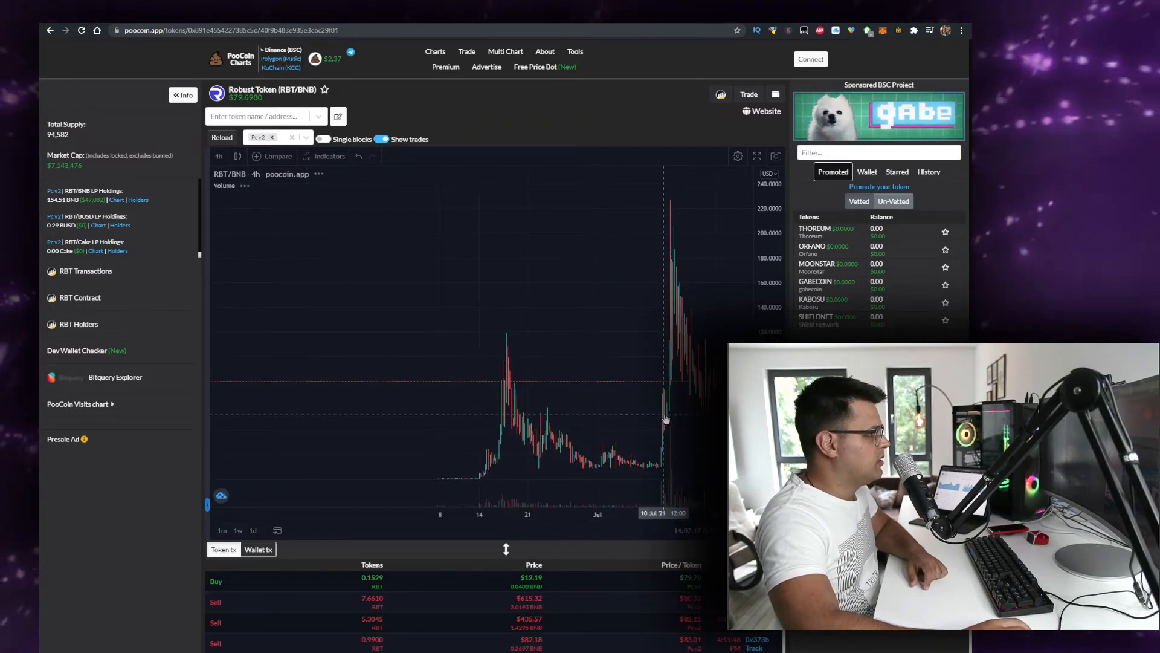
{"action": "mouse_move", "coordinate": [623, 318]}
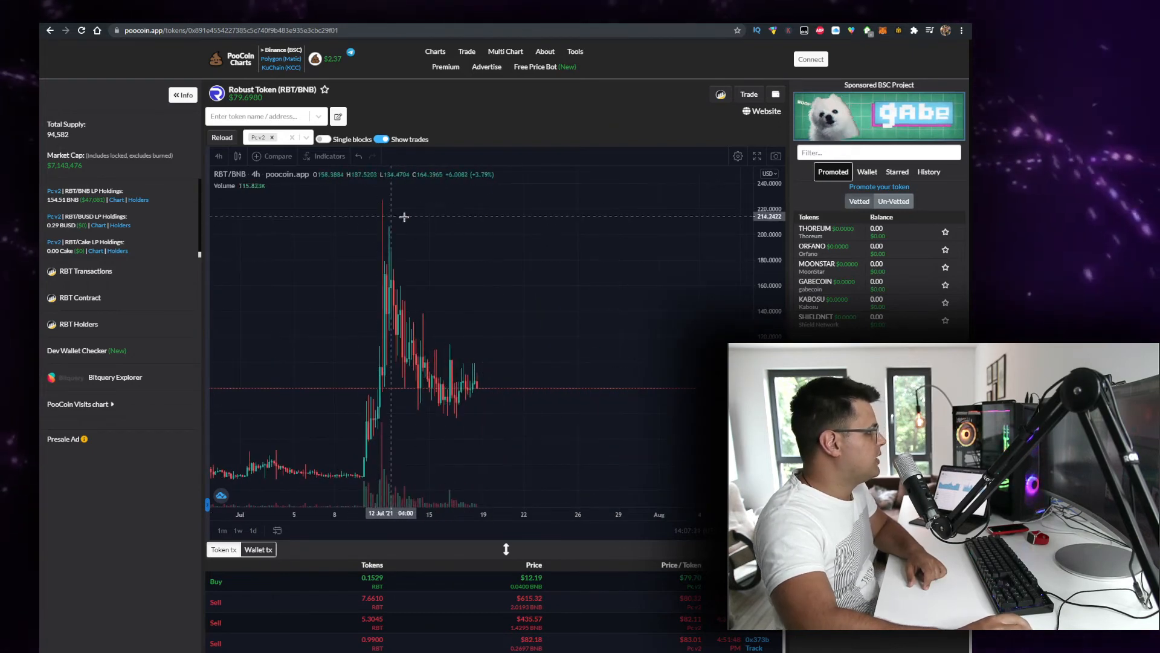
{"action": "mouse_move", "coordinate": [447, 324]}
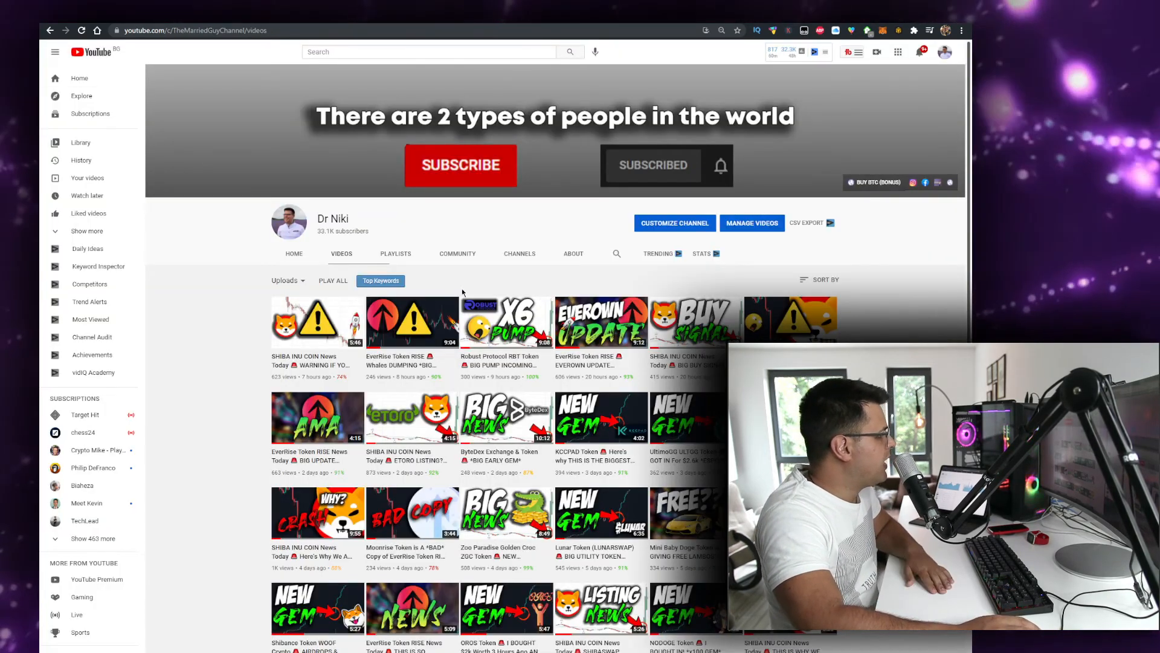
{"action": "scroll", "scroll_direction": "down", "scroll_amount": 3}
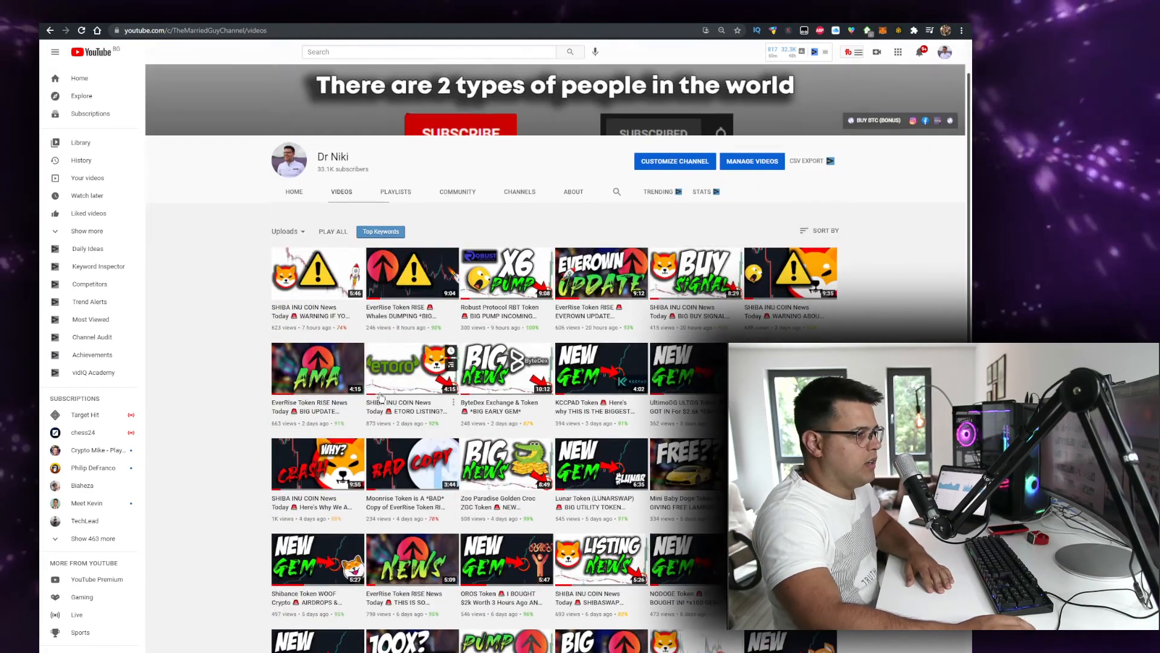
{"action": "scroll", "scroll_direction": "down", "scroll_amount": 3}
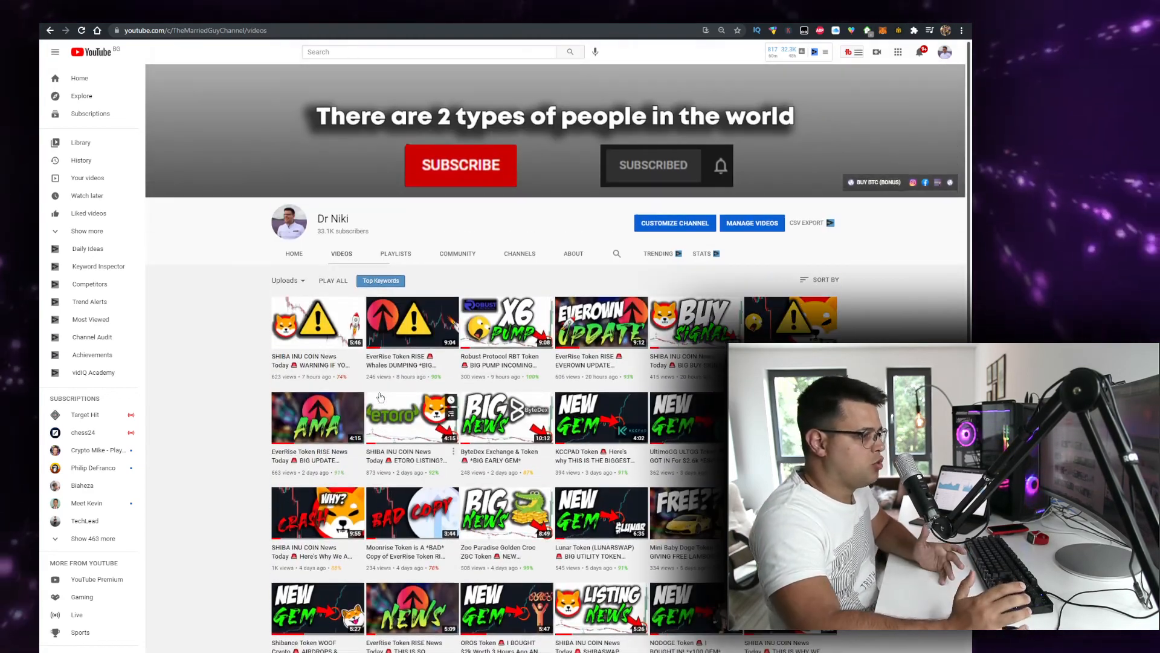